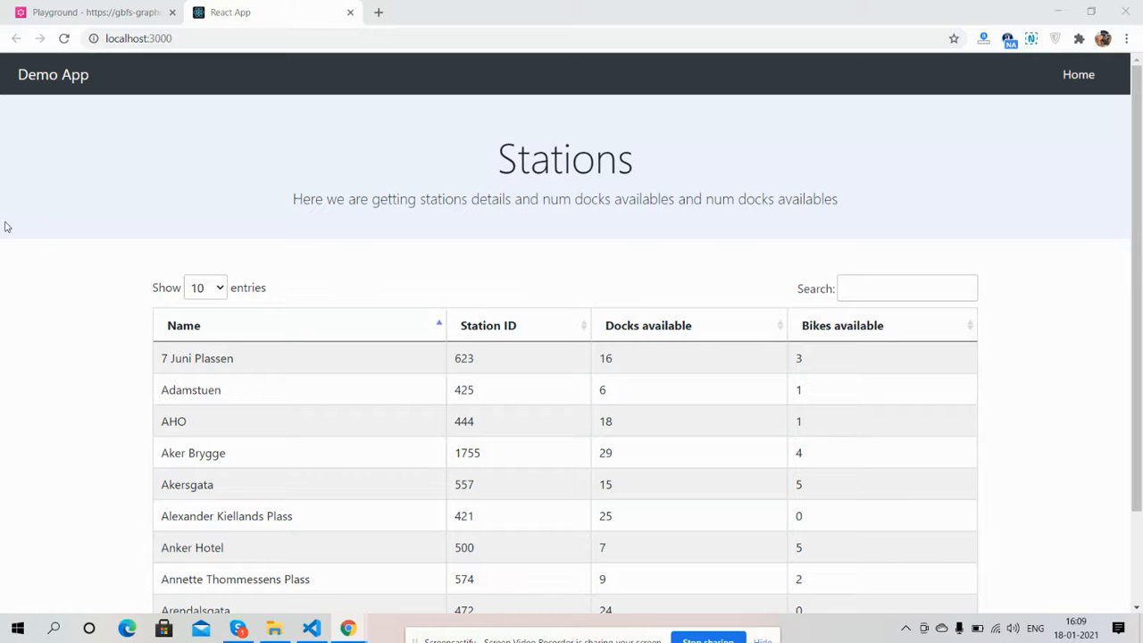
mouse_move(114, 176)
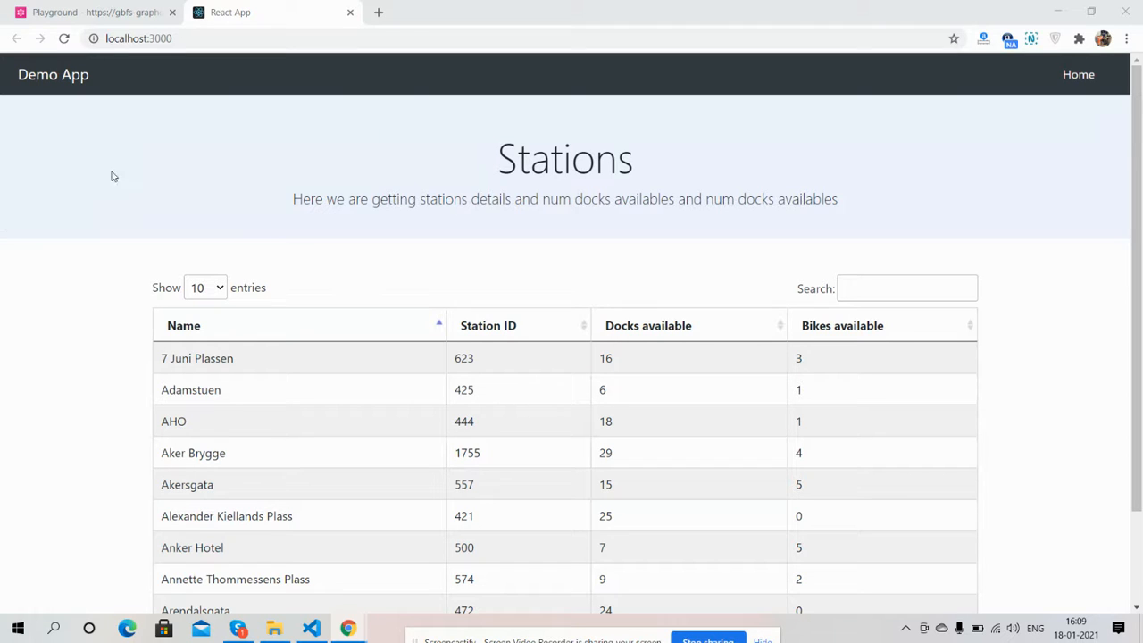
Search the Stations table for 'oso', then clear the search to show all stations.
scroll(down, 3)
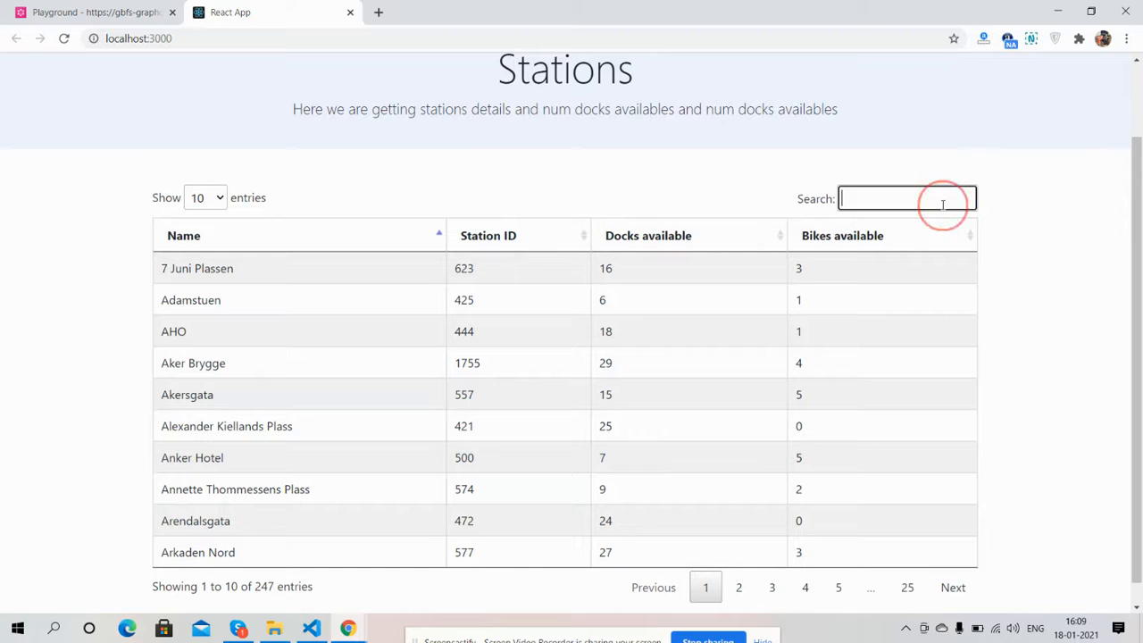
text(oso)
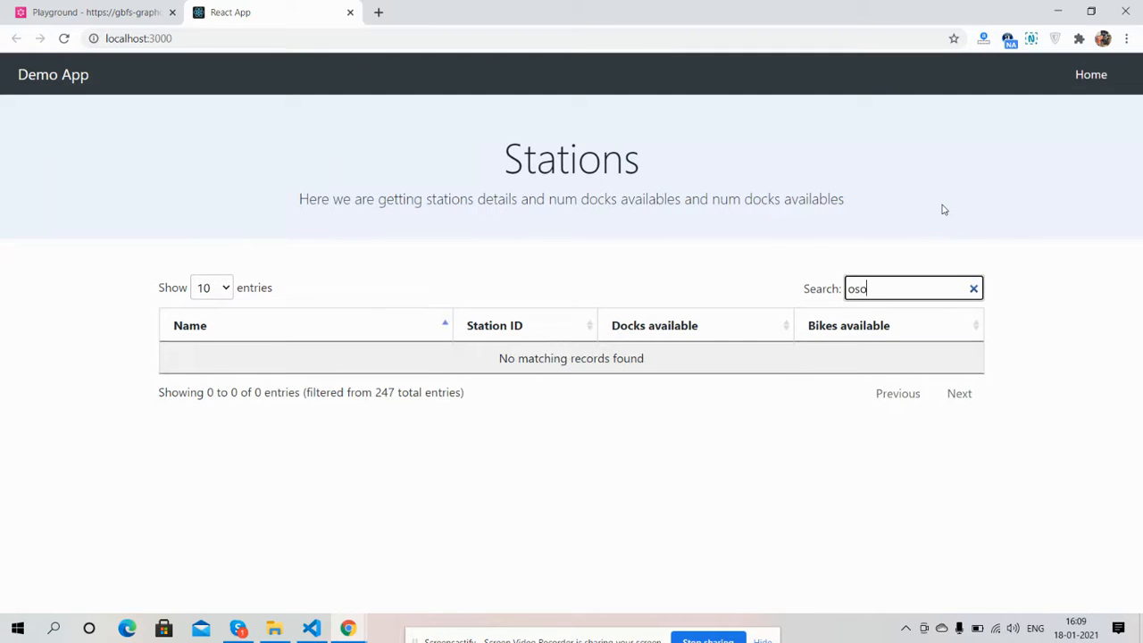
click(974, 288)
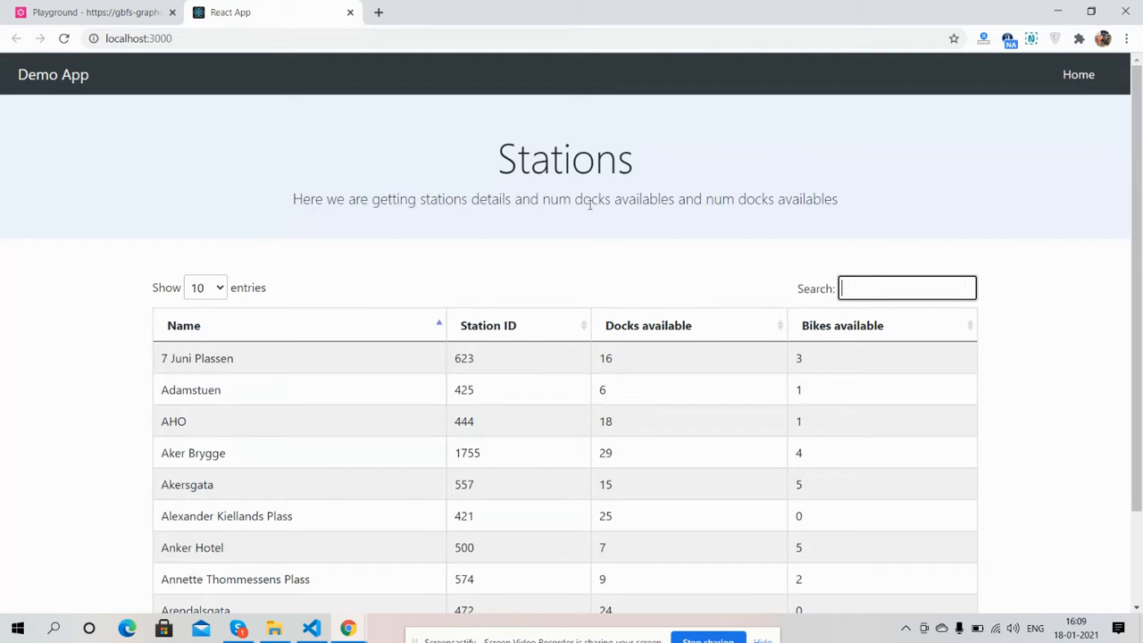
Switch the table to 25 stations per page, then back to 10.
click(206, 287)
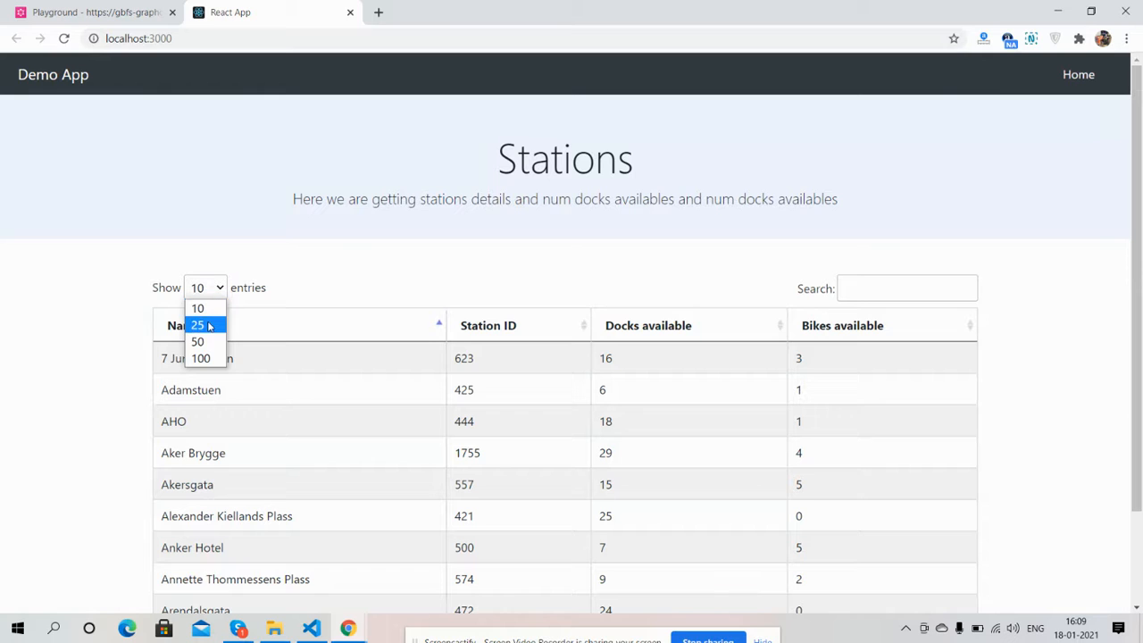
click(197, 324)
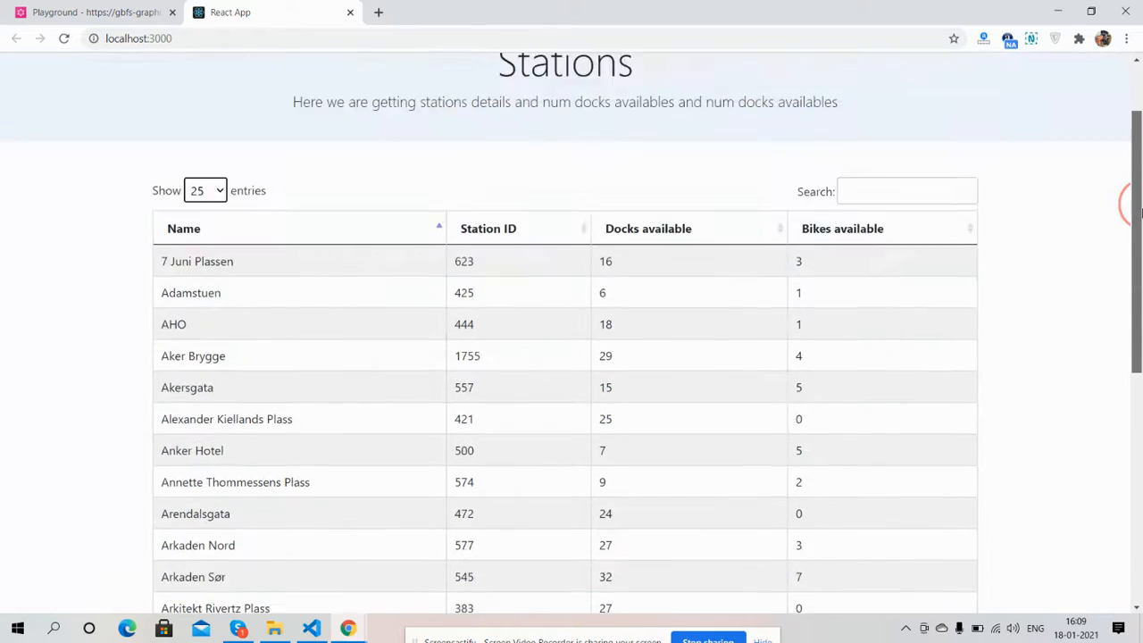
click(205, 288)
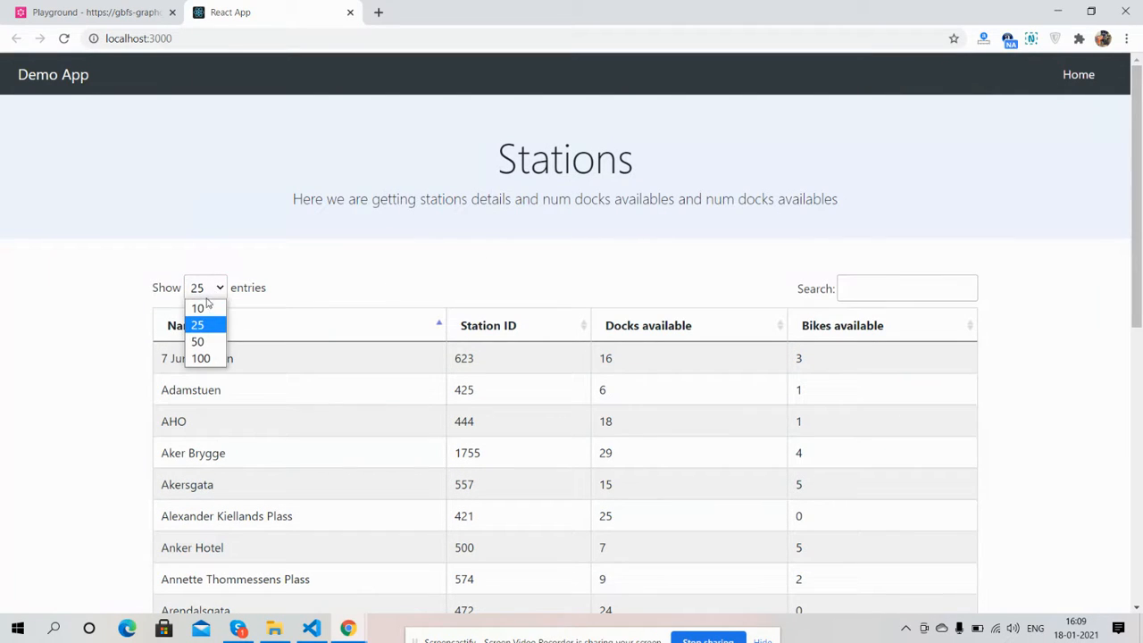
click(197, 308)
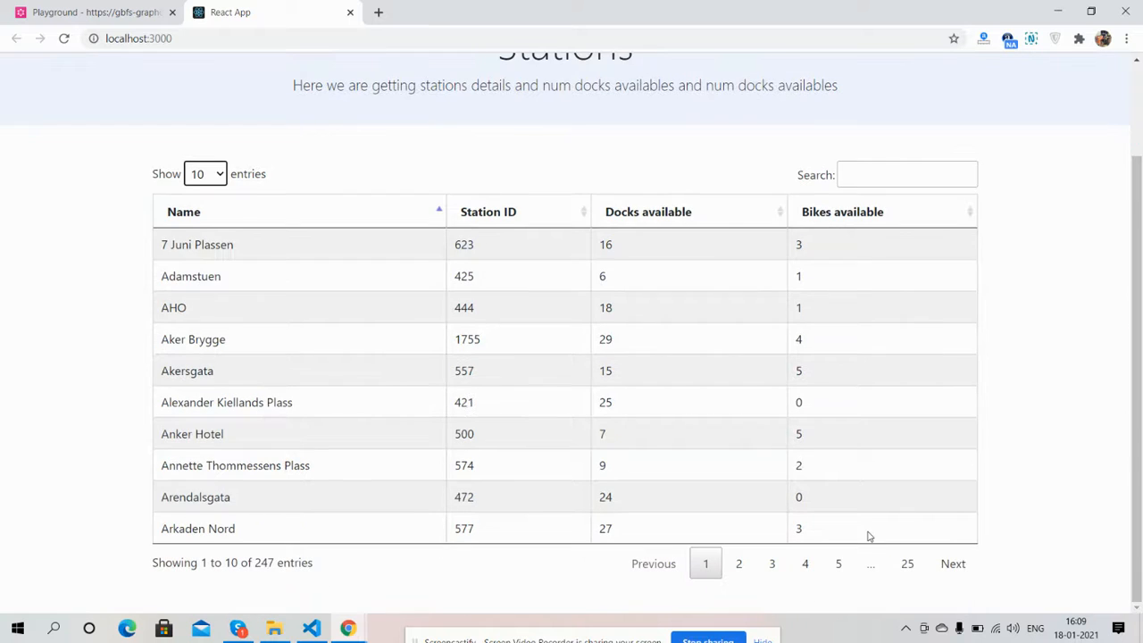
Page through the stations to pages 3, 4 and 2, then back to page 1.
click(772, 563)
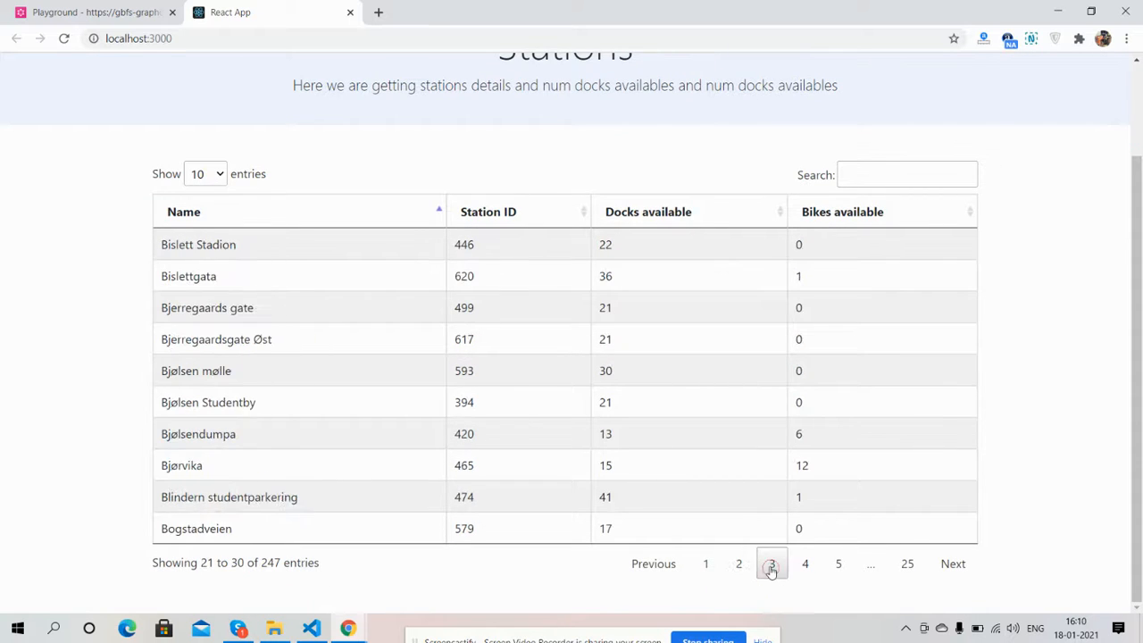
click(771, 563)
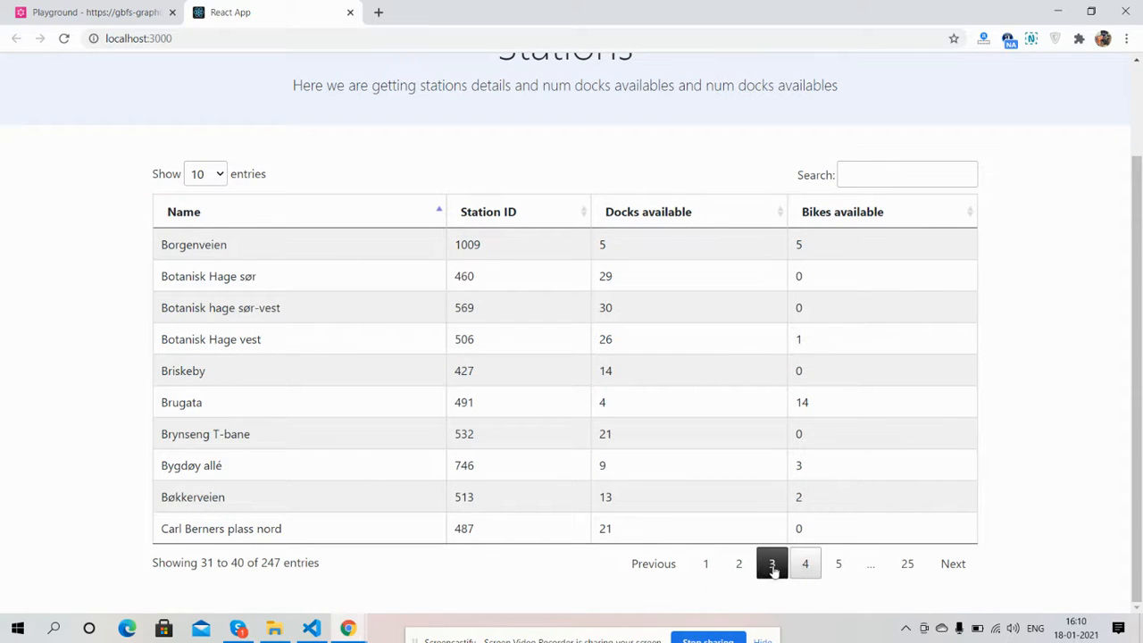
click(739, 564)
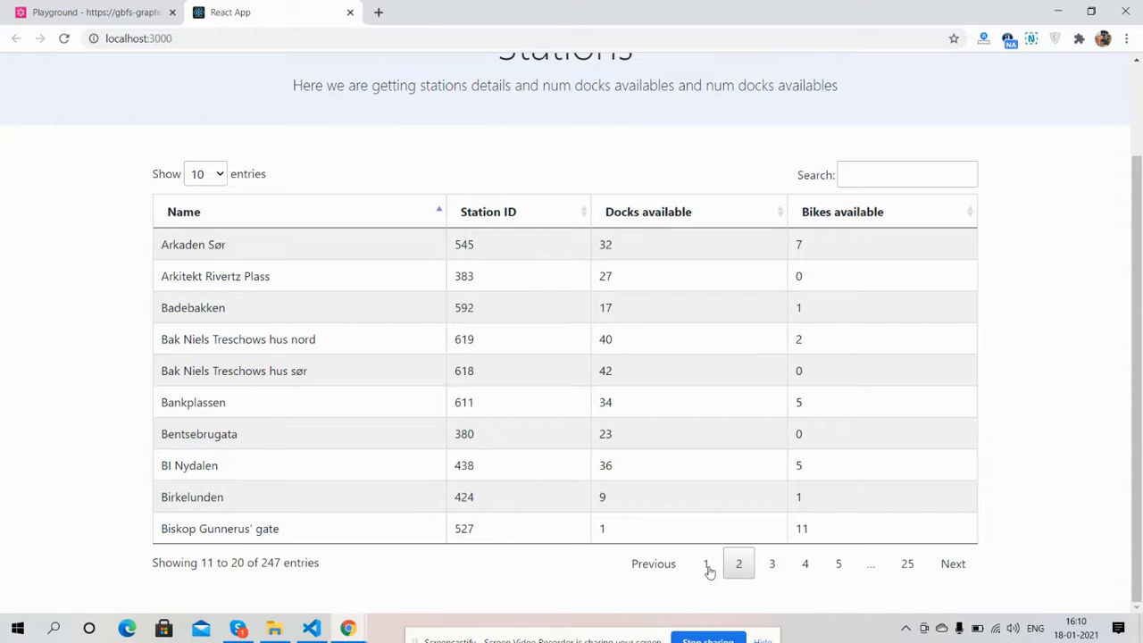
click(706, 564)
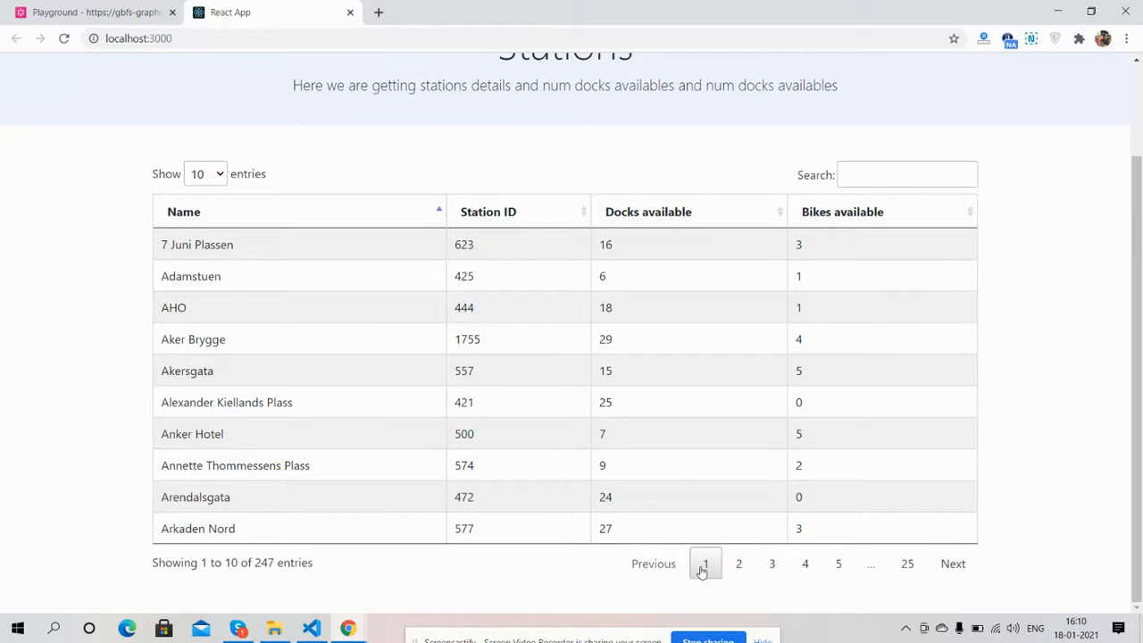
scroll(up, 3)
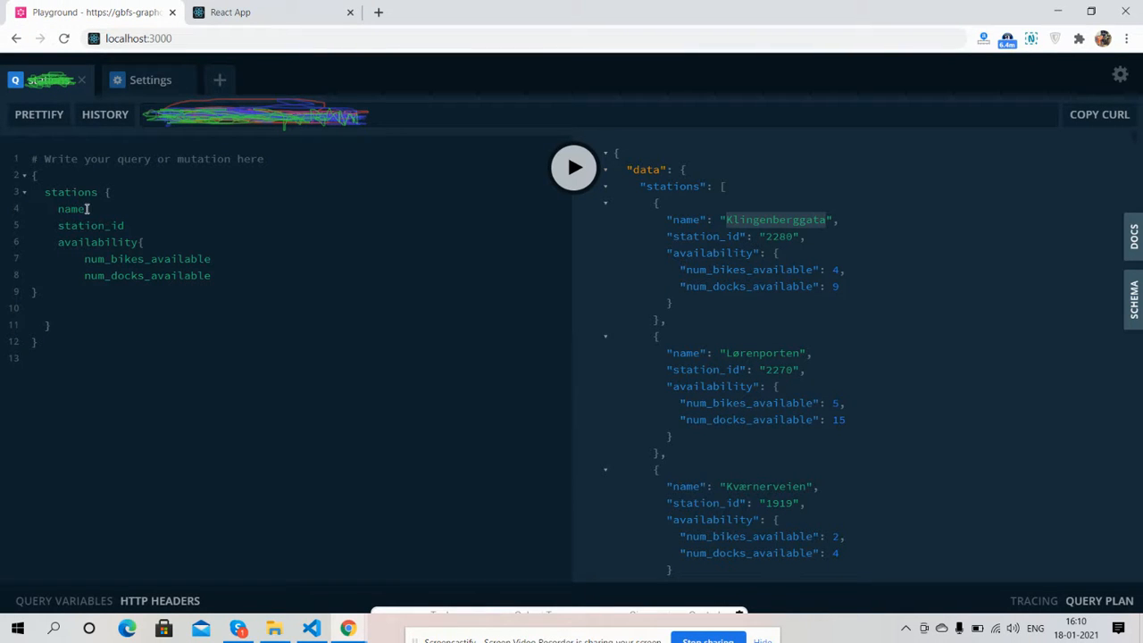
mouse_move(182, 214)
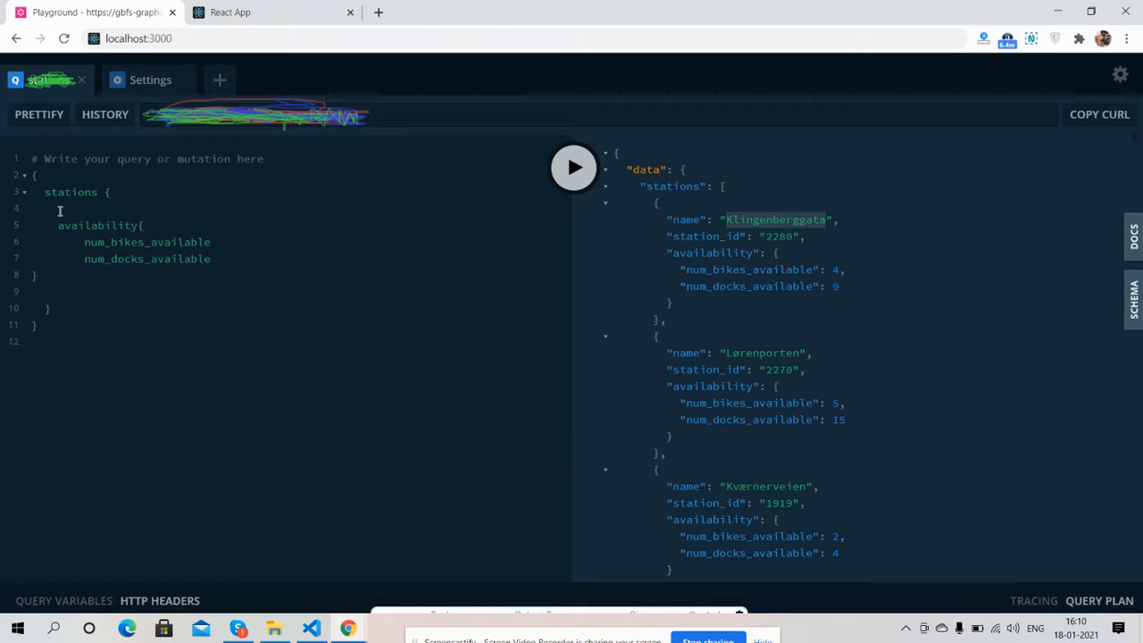
Run the stations query without name and station_id, restore both fields, rerun, and return to React App.
click(573, 168)
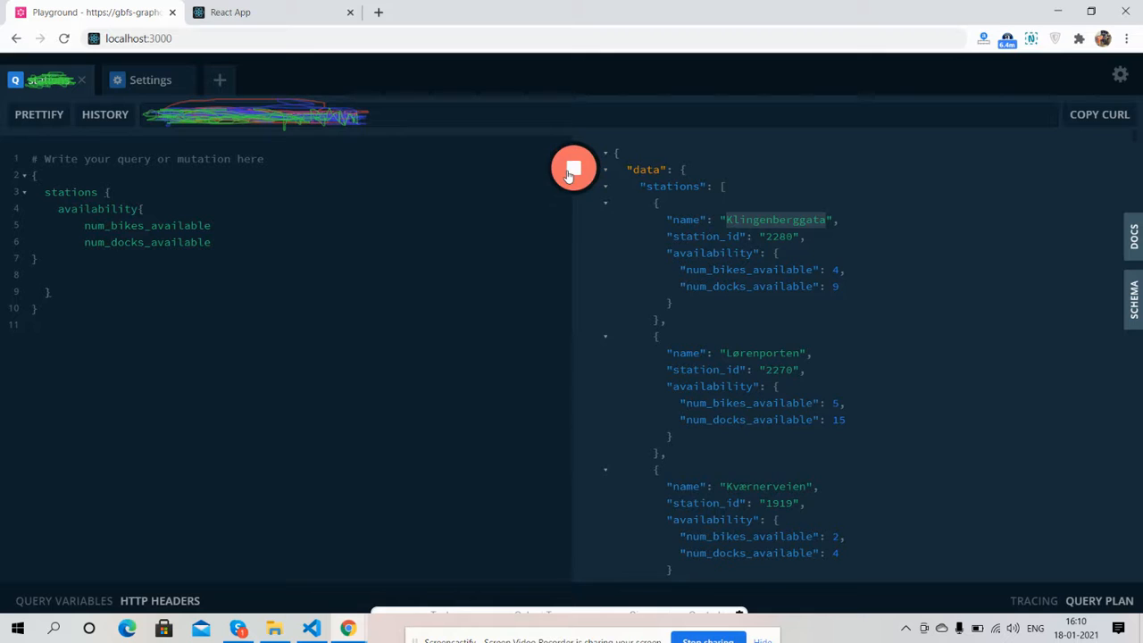
click(572, 168)
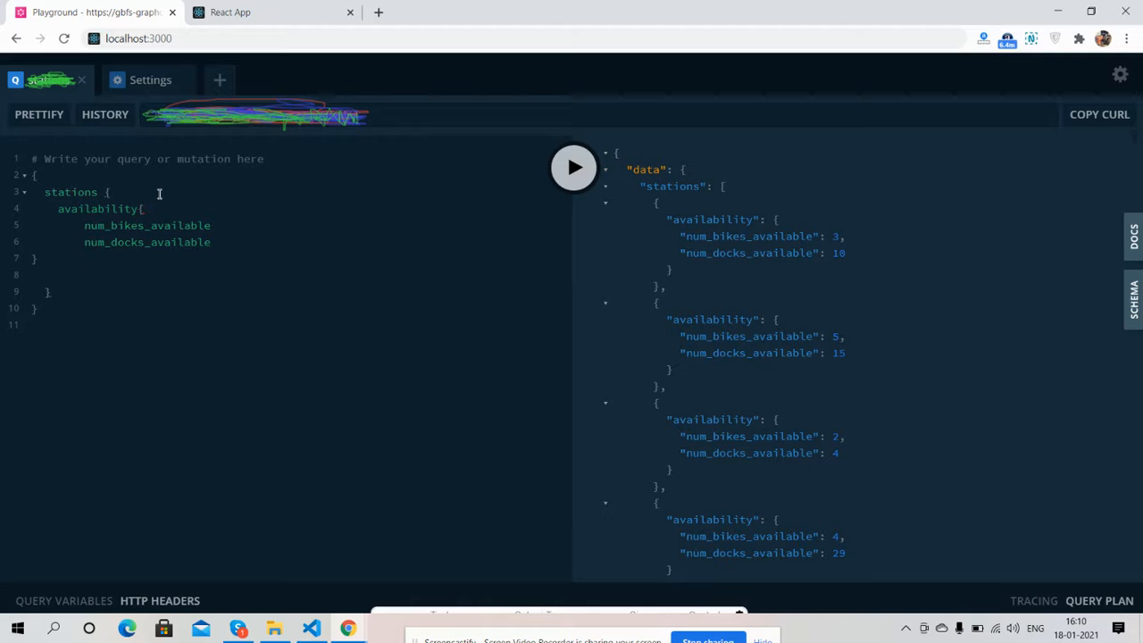
text(name)
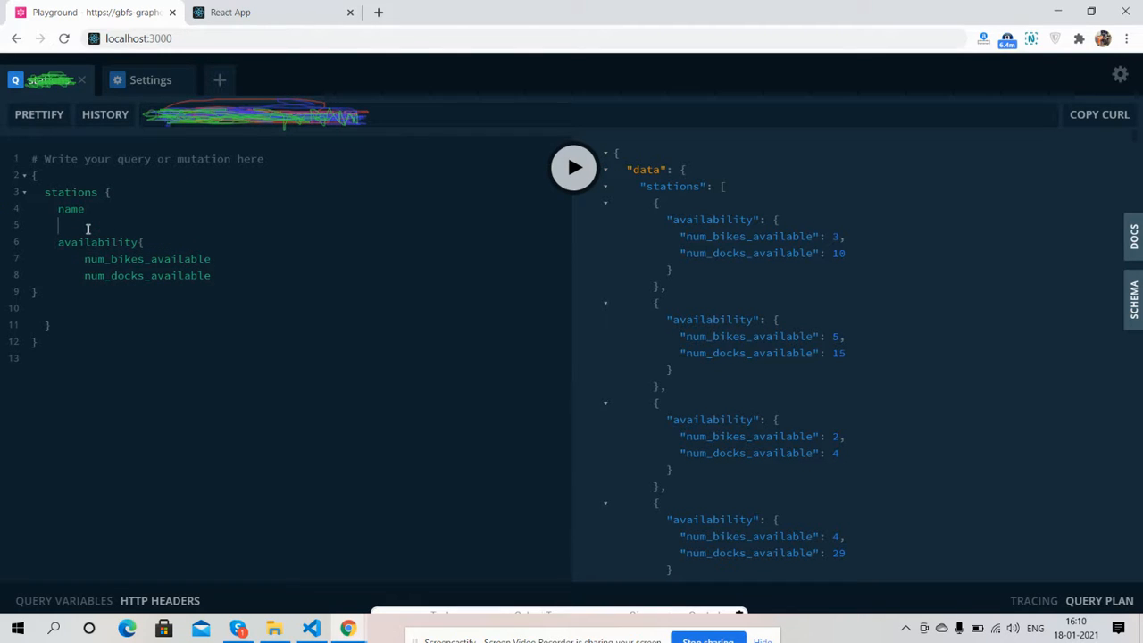
text(station_id)
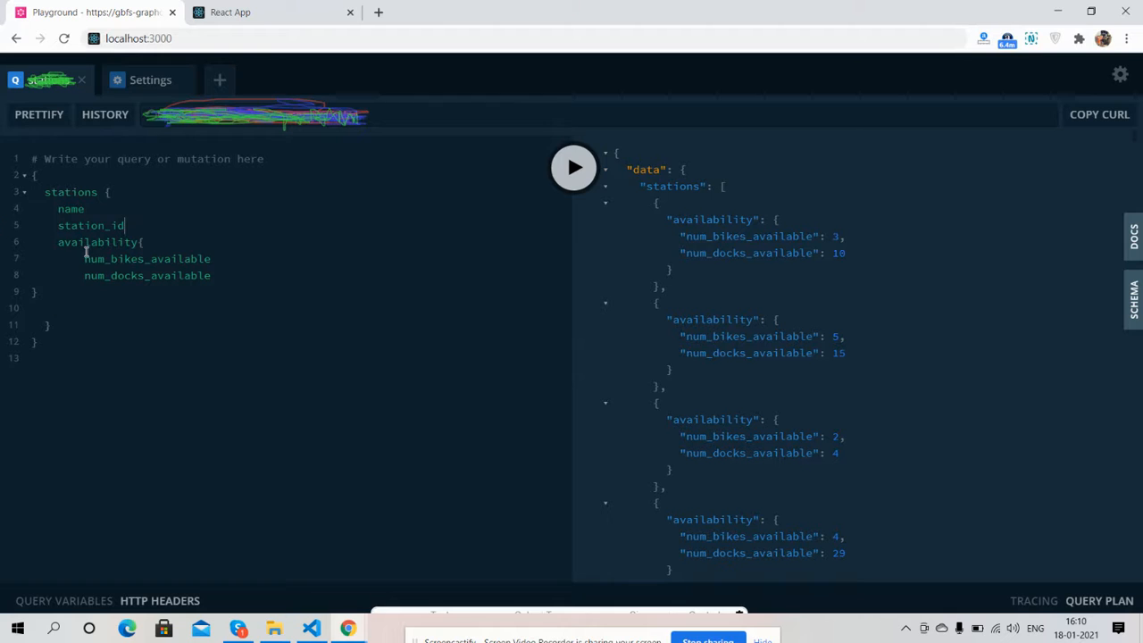
click(573, 168)
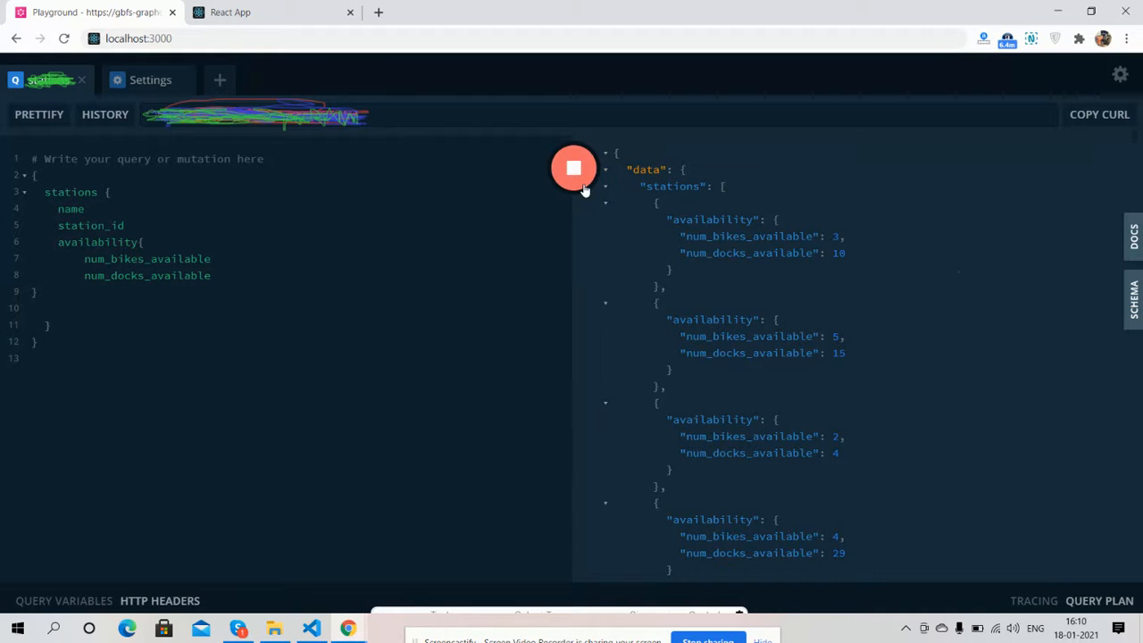
click(574, 168)
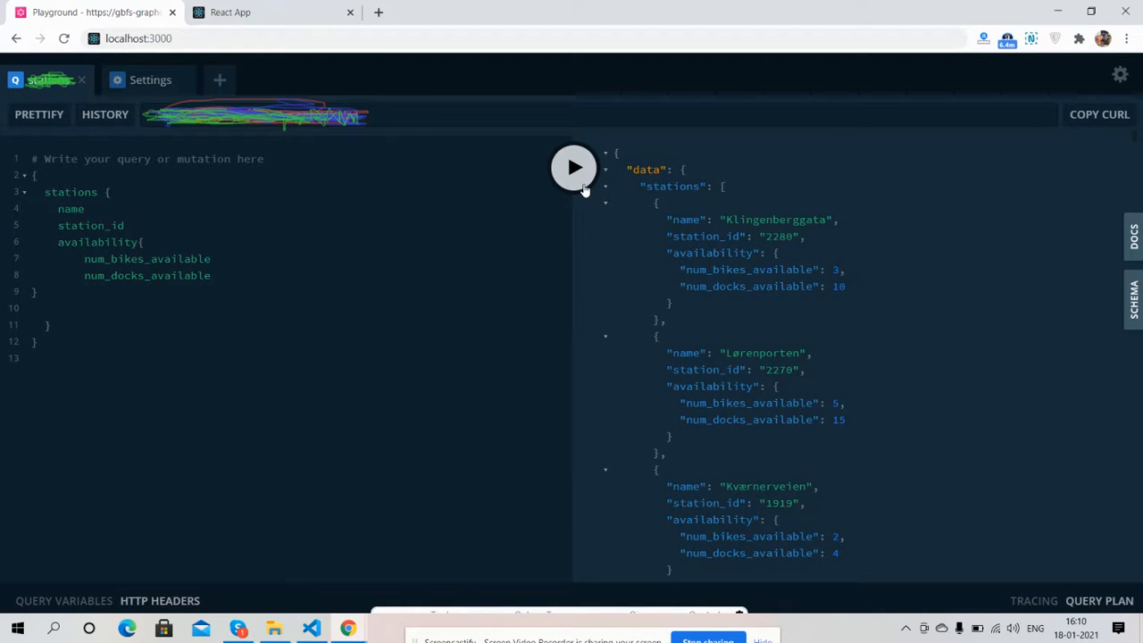
click(231, 12)
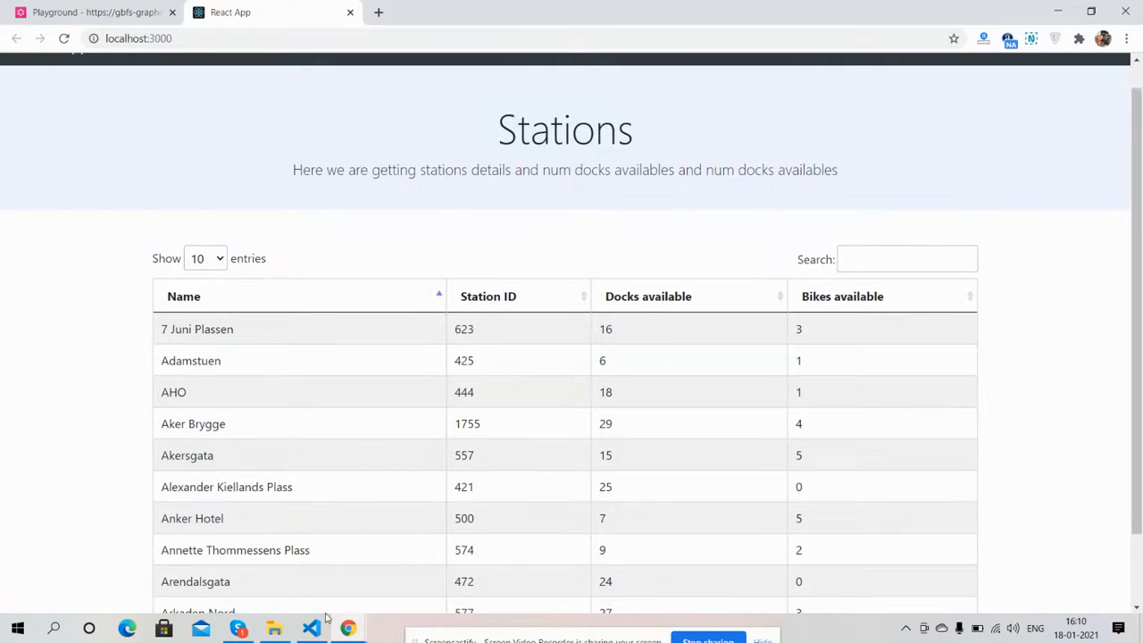
Open the project's Stations.js source in Visual Studio Code from the taskbar.
click(311, 628)
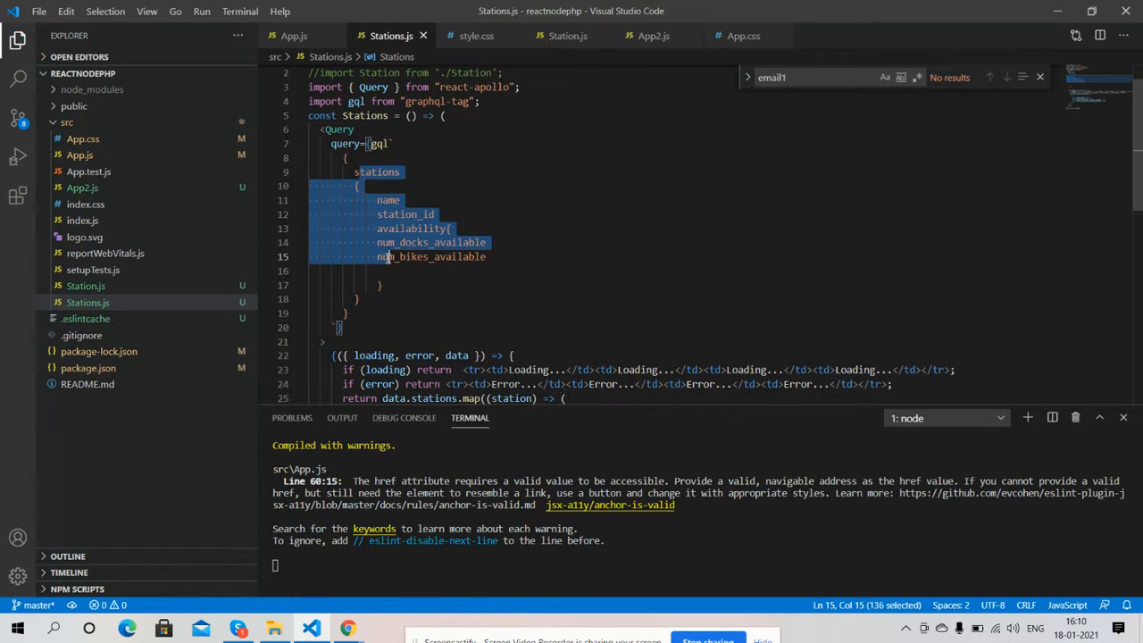
scroll(down, 3)
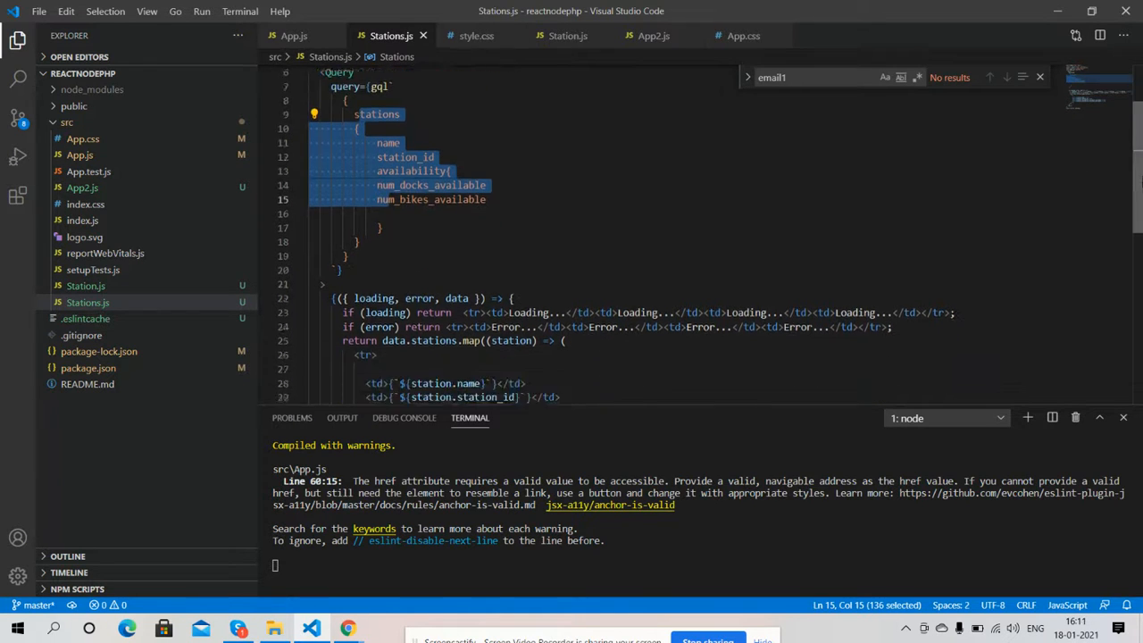
scroll(down, 3)
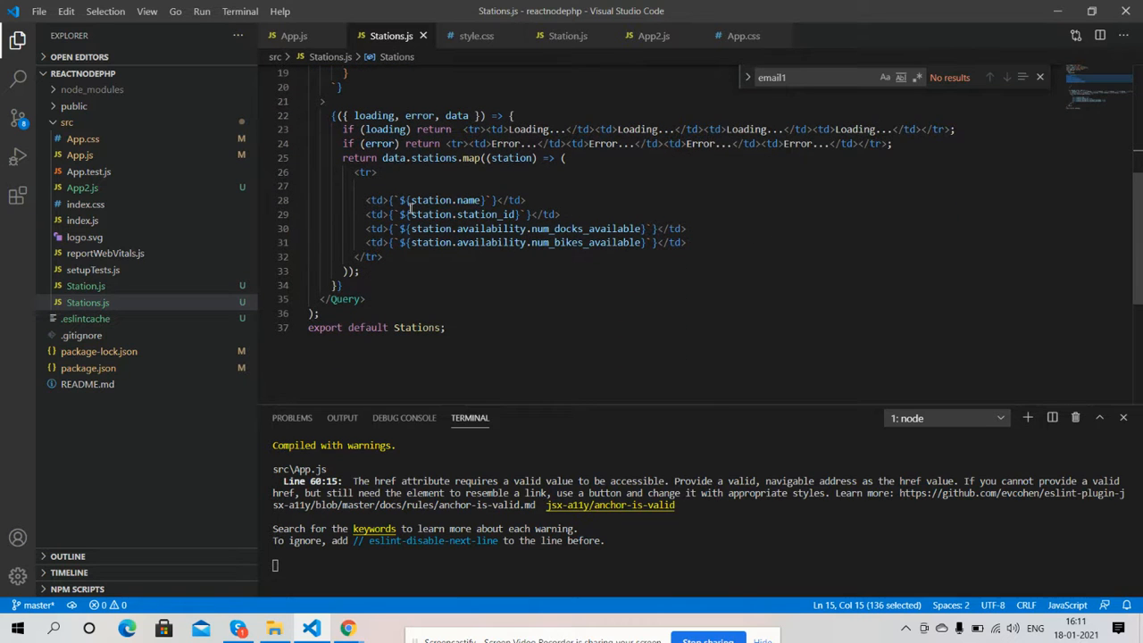
click(362, 200)
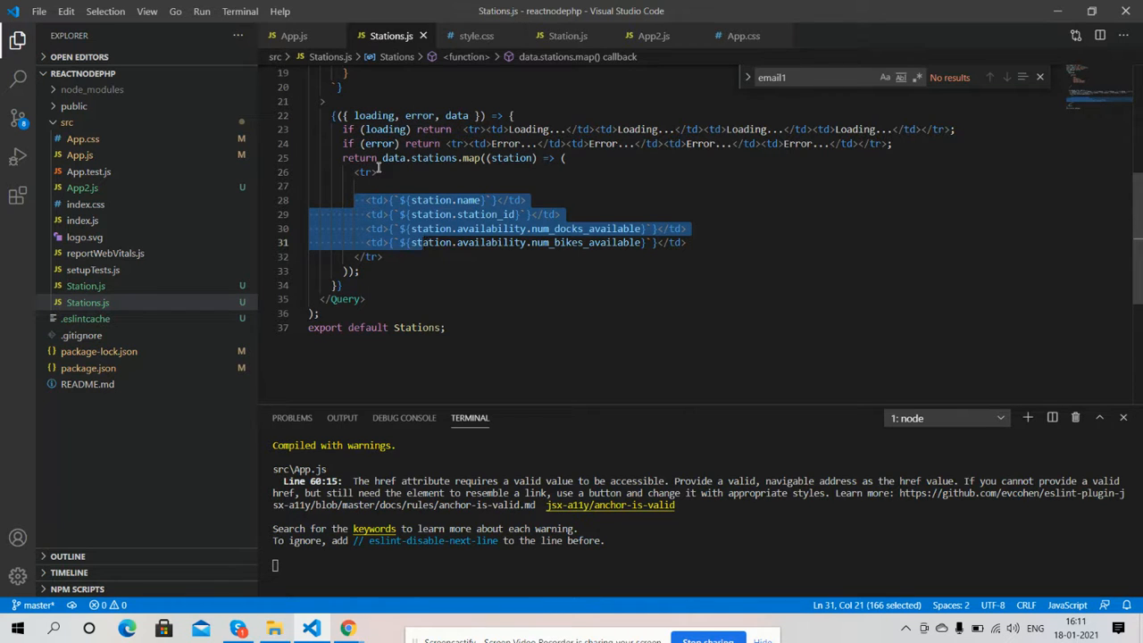
click(366, 172)
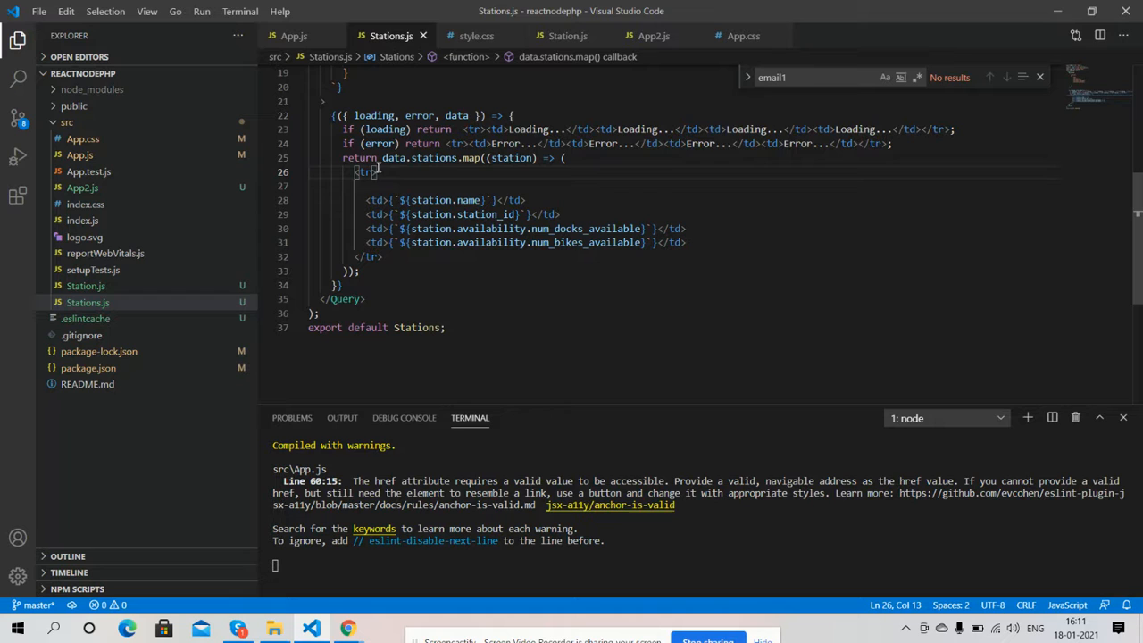
mouse_move(568, 36)
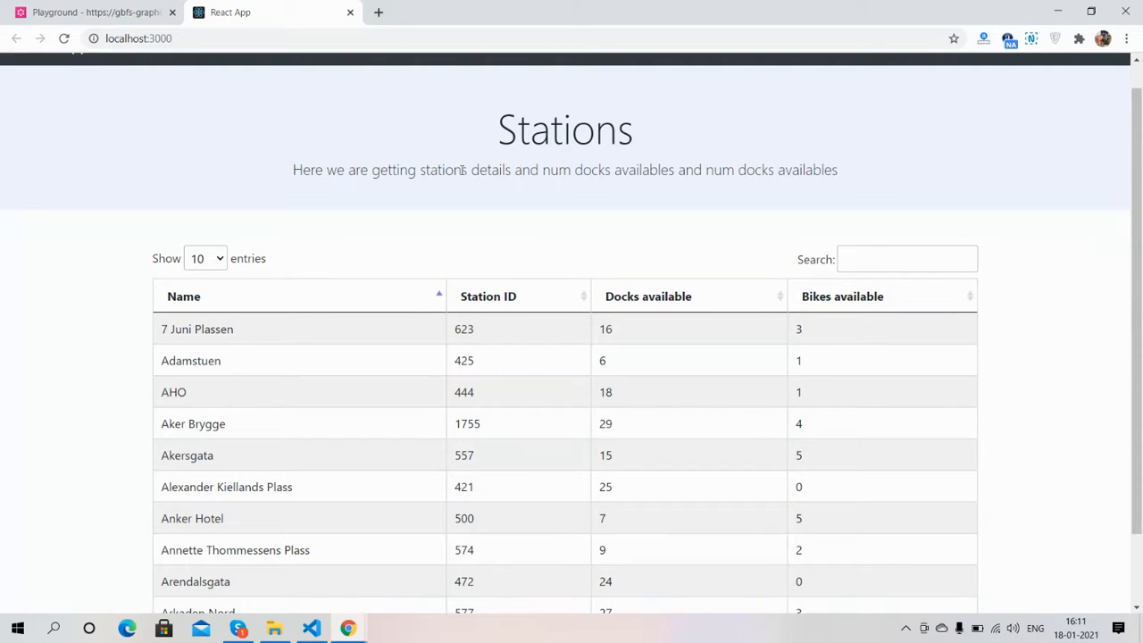
mouse_move(959, 140)
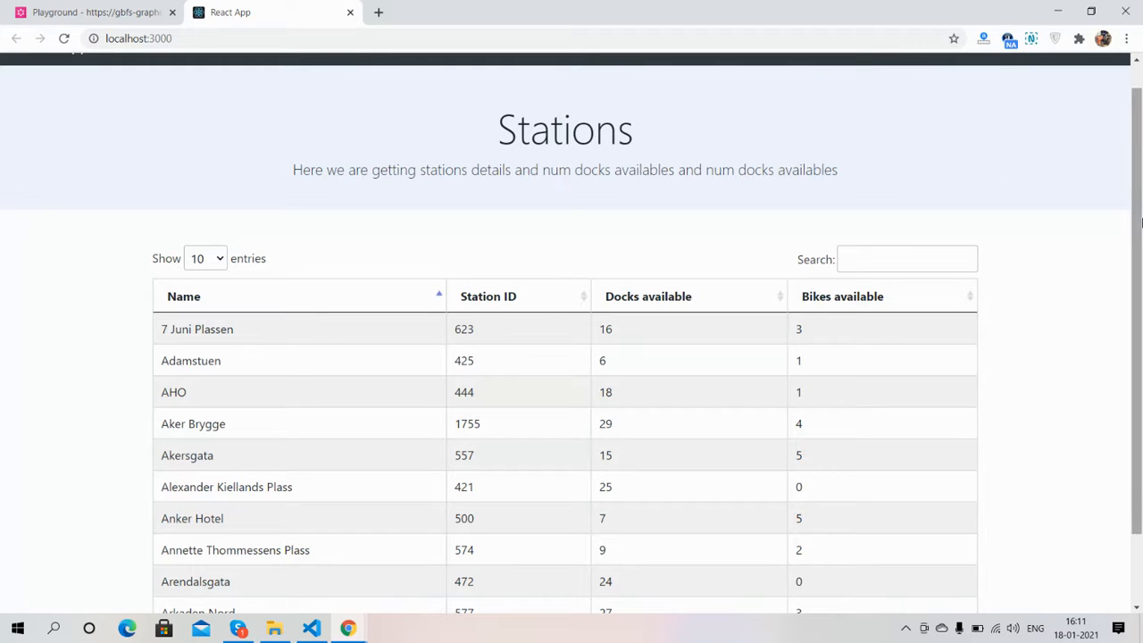
mouse_move(1117, 245)
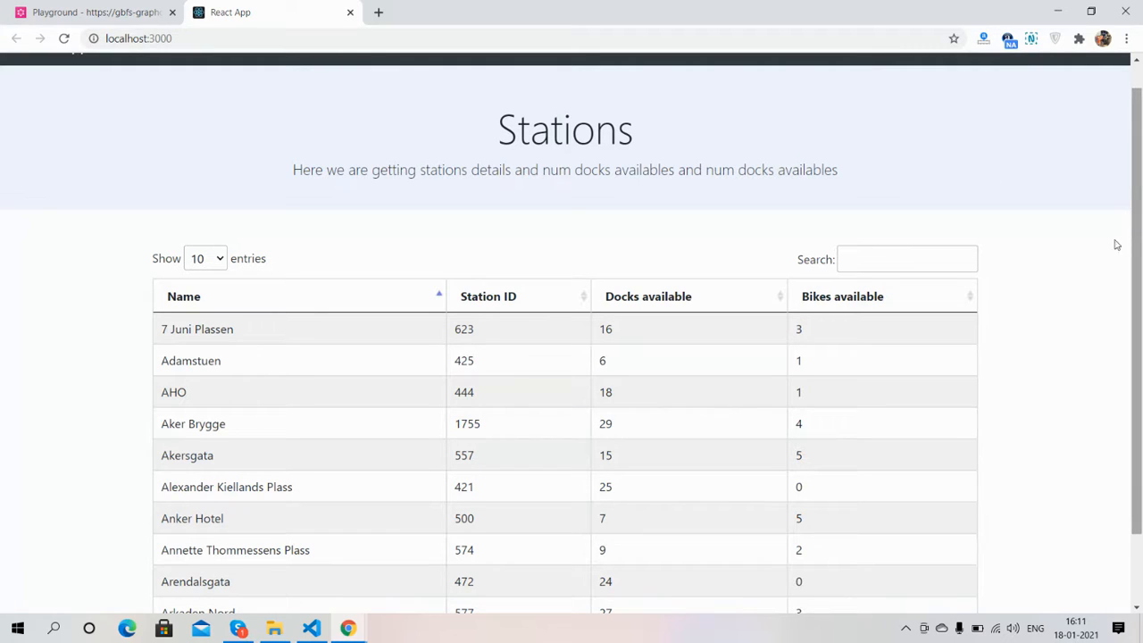
mouse_move(349, 628)
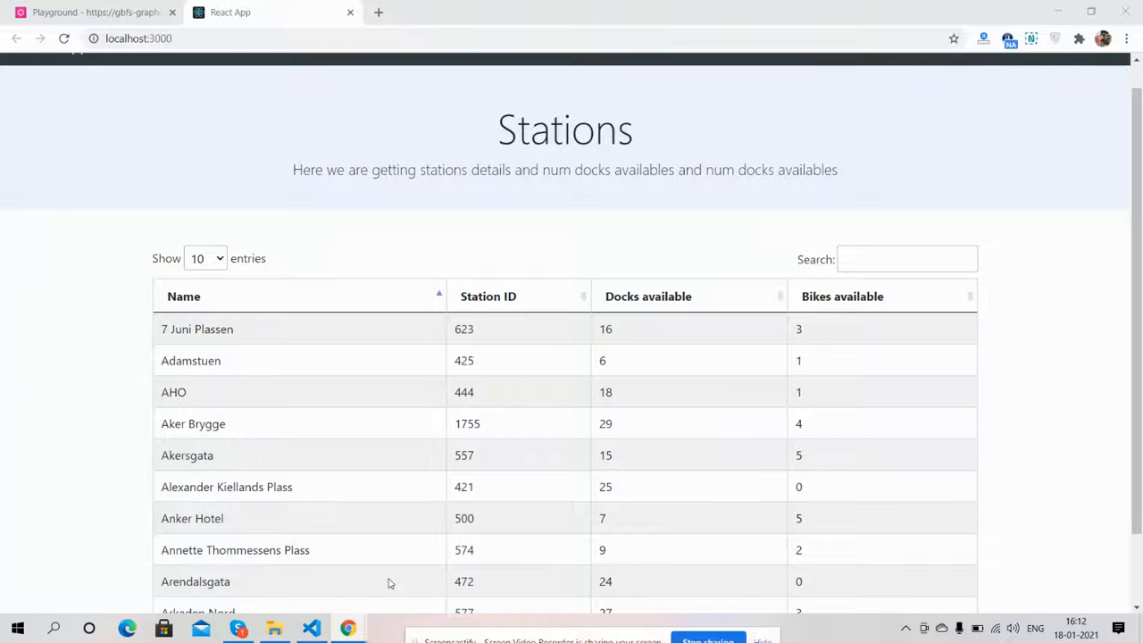
mouse_move(563, 615)
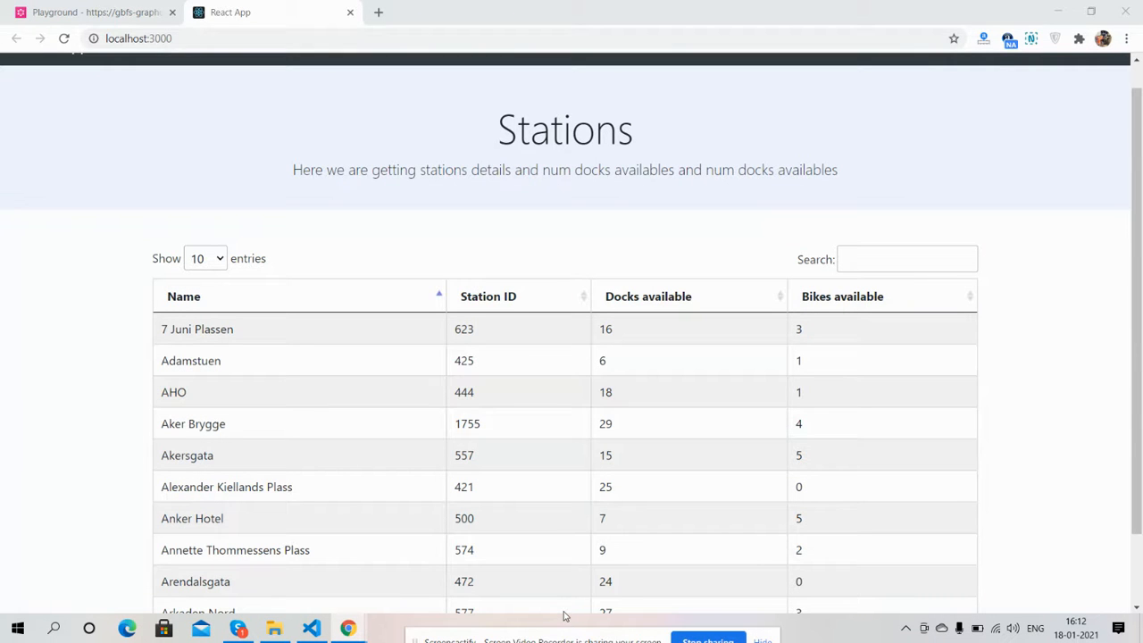